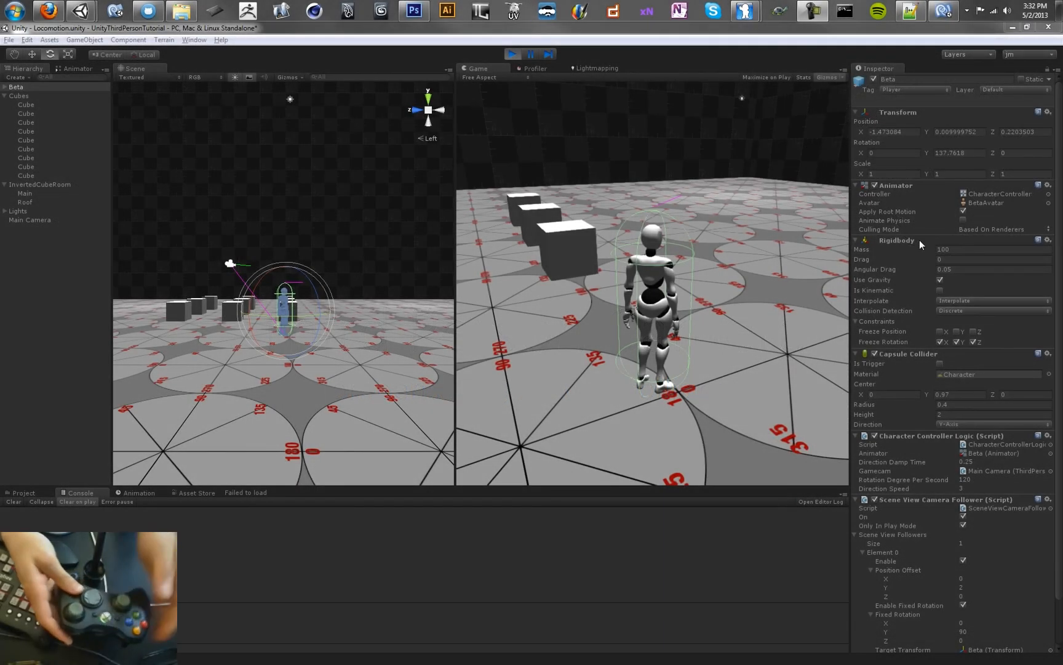
pyautogui.moveTo(909, 261)
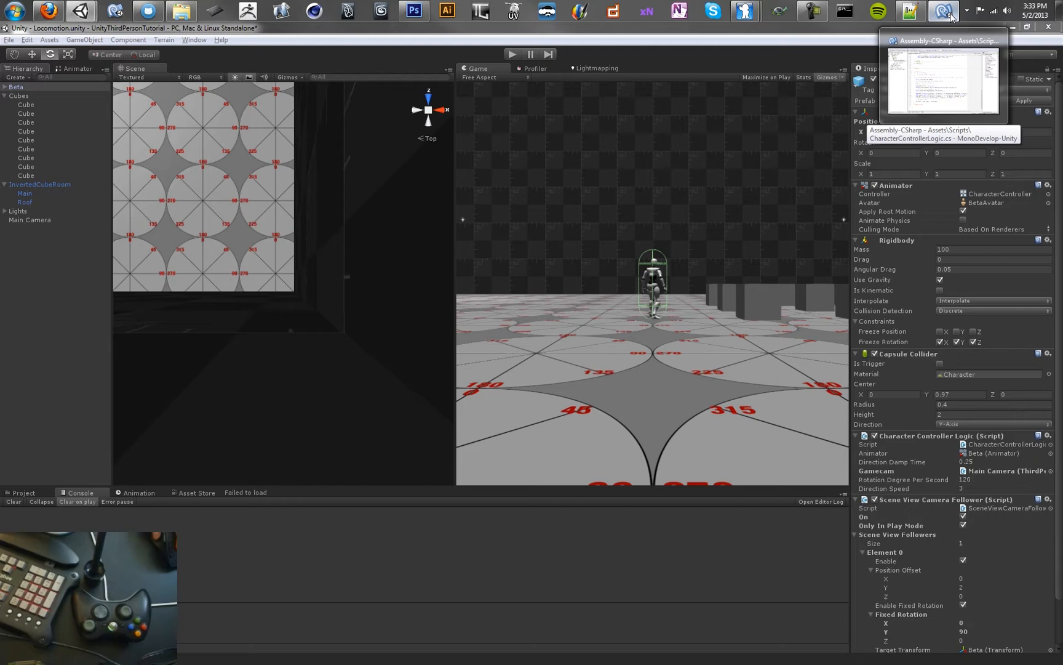
# - Return to ThirdPersonCamera.cs and scroll to the Methods region for the CompensateForWalls linecast method
pyautogui.click(943, 11)
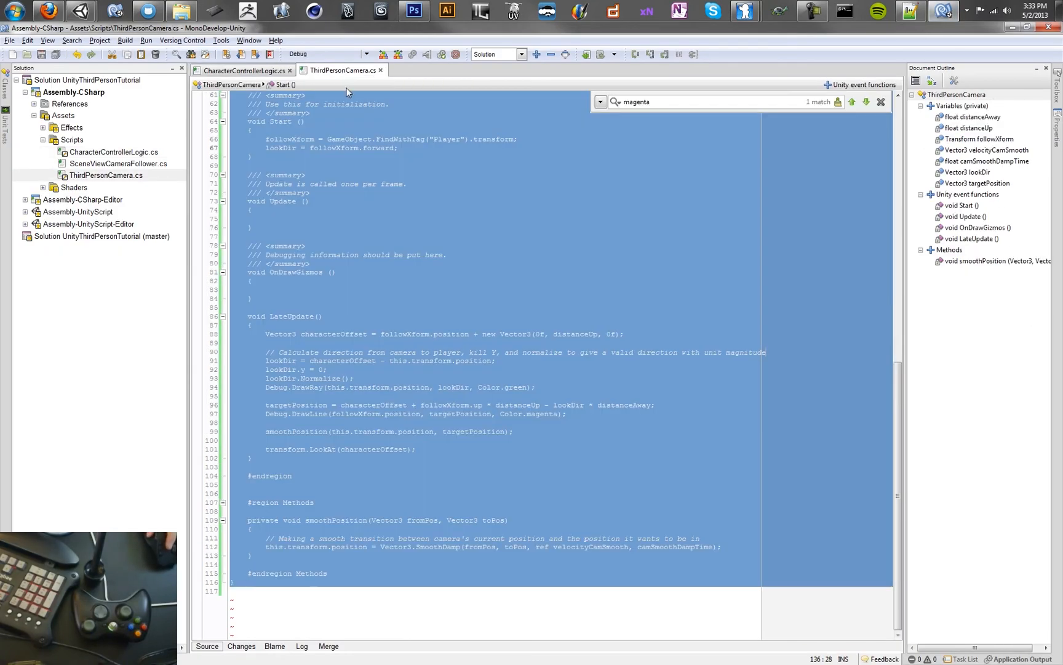
pyautogui.moveTo(697, 333)
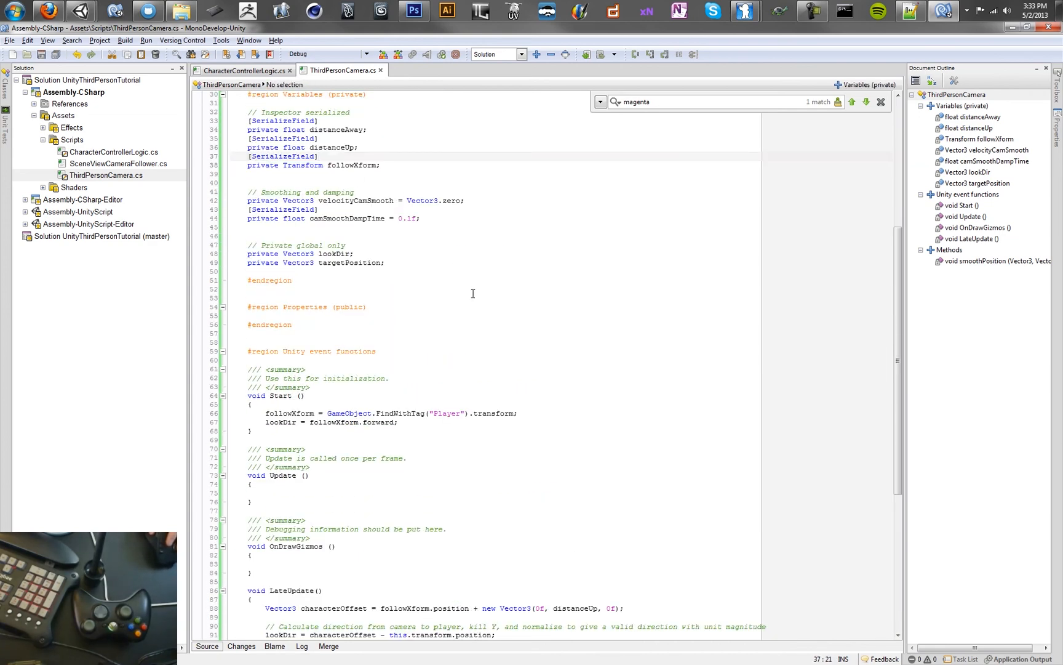
pyautogui.scroll(-3)
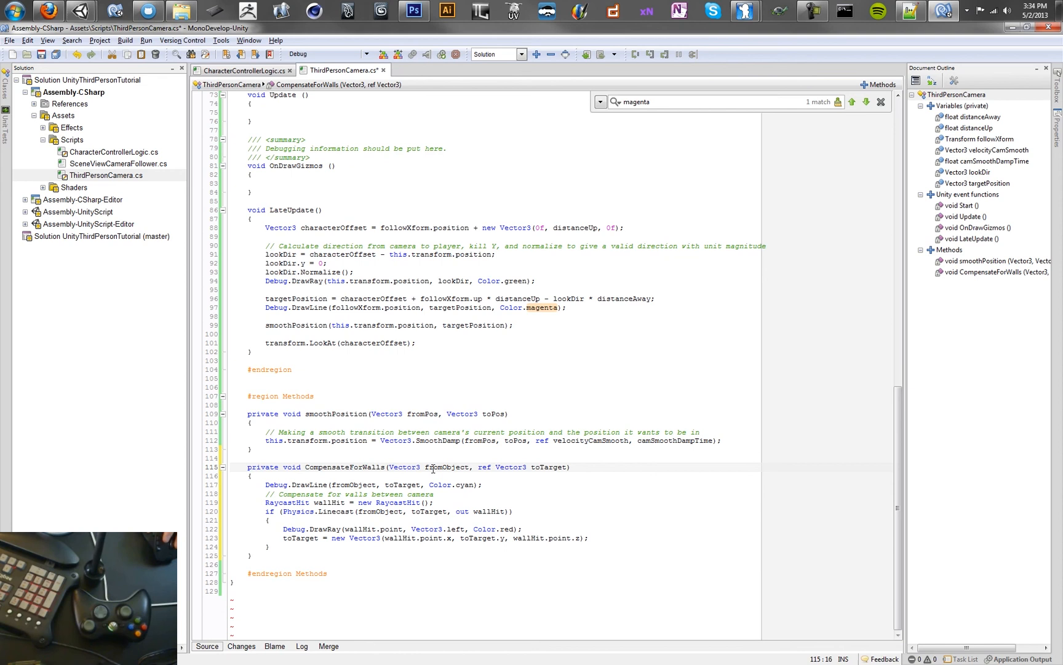
# - Highlight uses of fromObject, then add CompensateForWalls(characterOffset, ref targetPosition); in LateUpdate
pyautogui.doubleClick(451, 466)
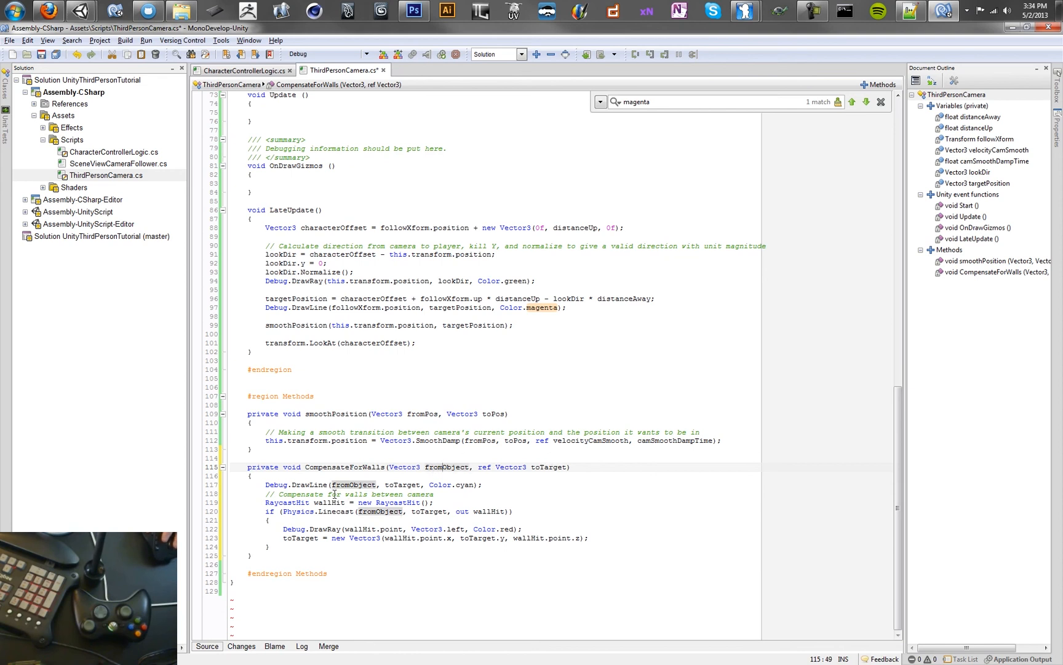
pyautogui.moveTo(353, 484)
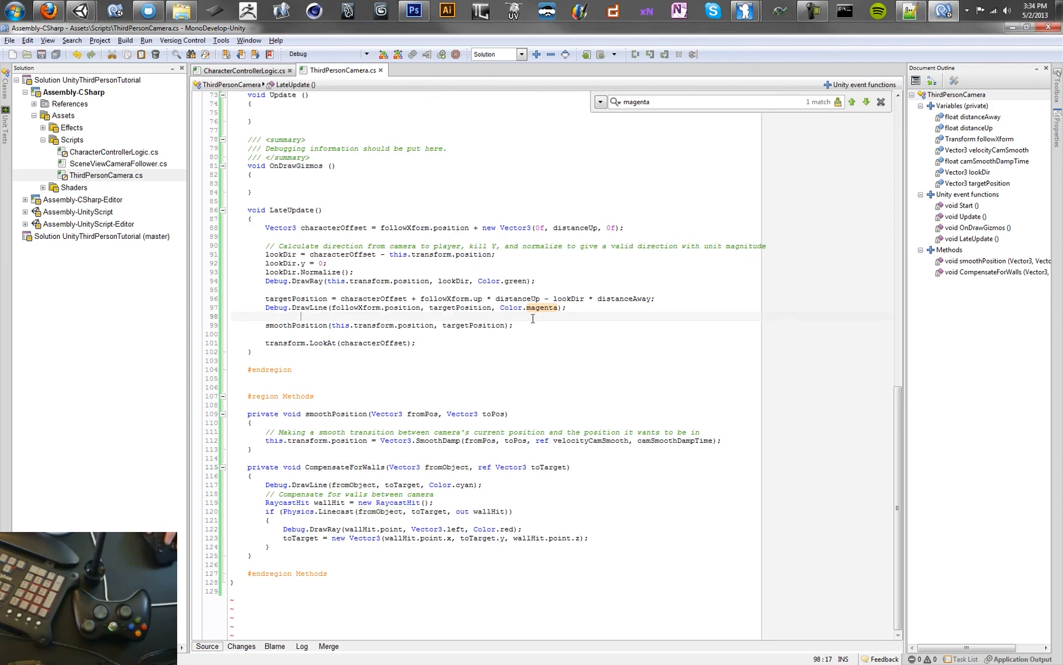
pyautogui.write('CompensateForWalls(characterOffset, ref targetPosition);')
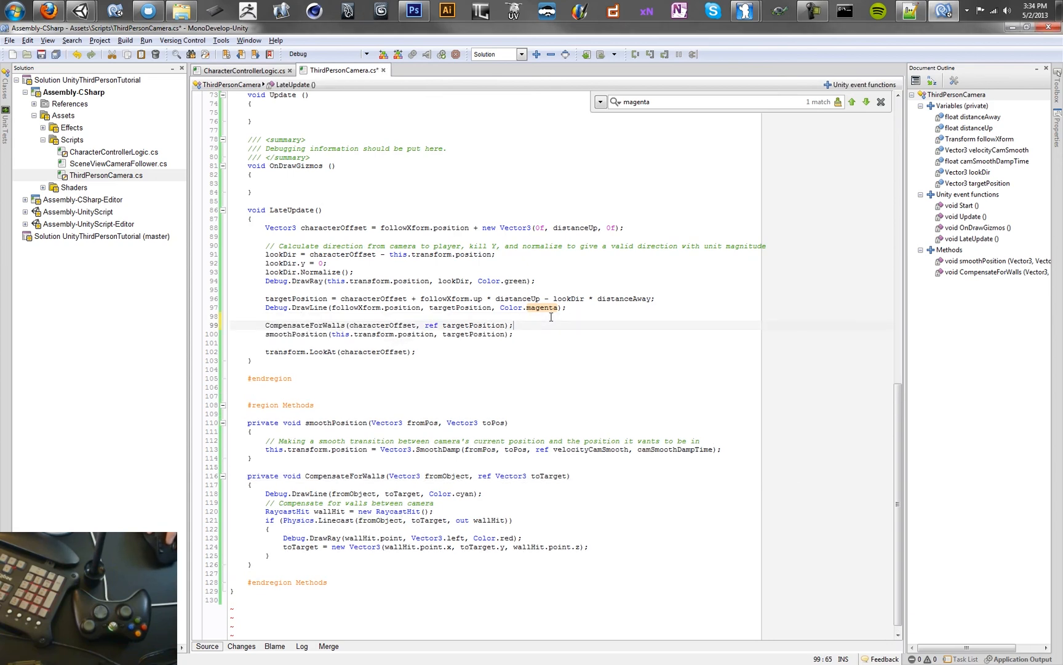
# - Move the CompensateForWalls call onto its own spaced line and save the script
pyautogui.press('alt+tab')
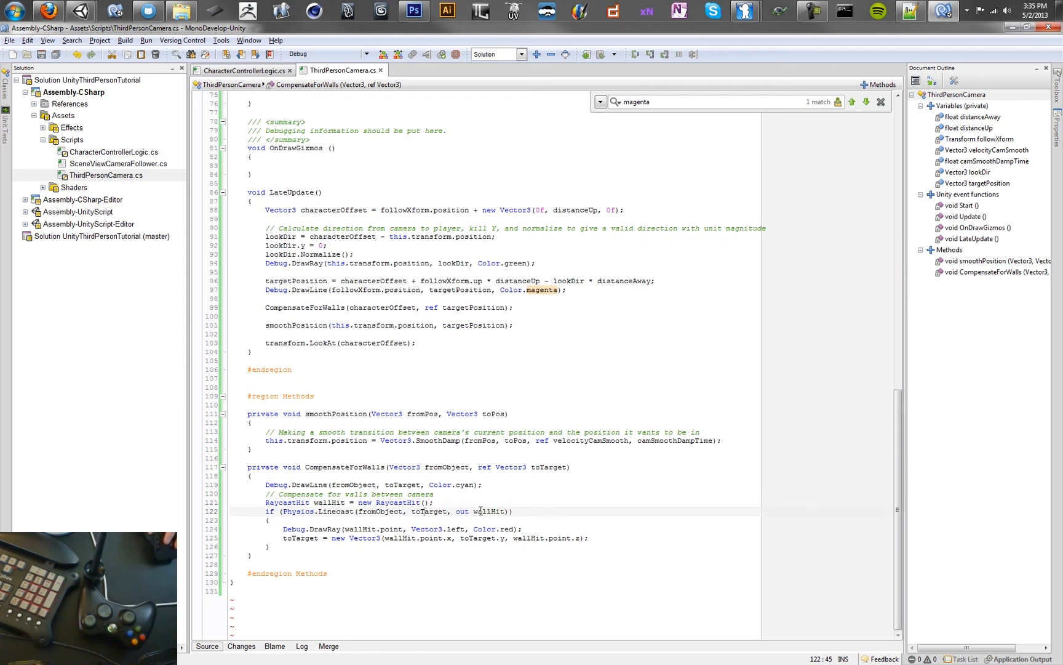
pyautogui.doubleClick(488, 510)
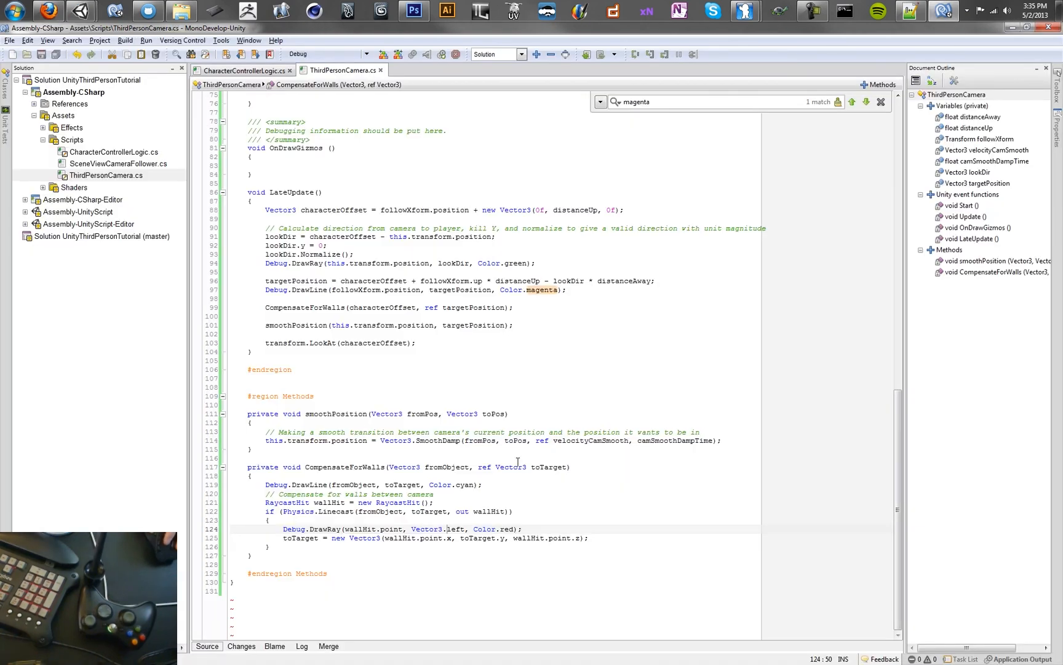
pyautogui.doubleClick(549, 466)
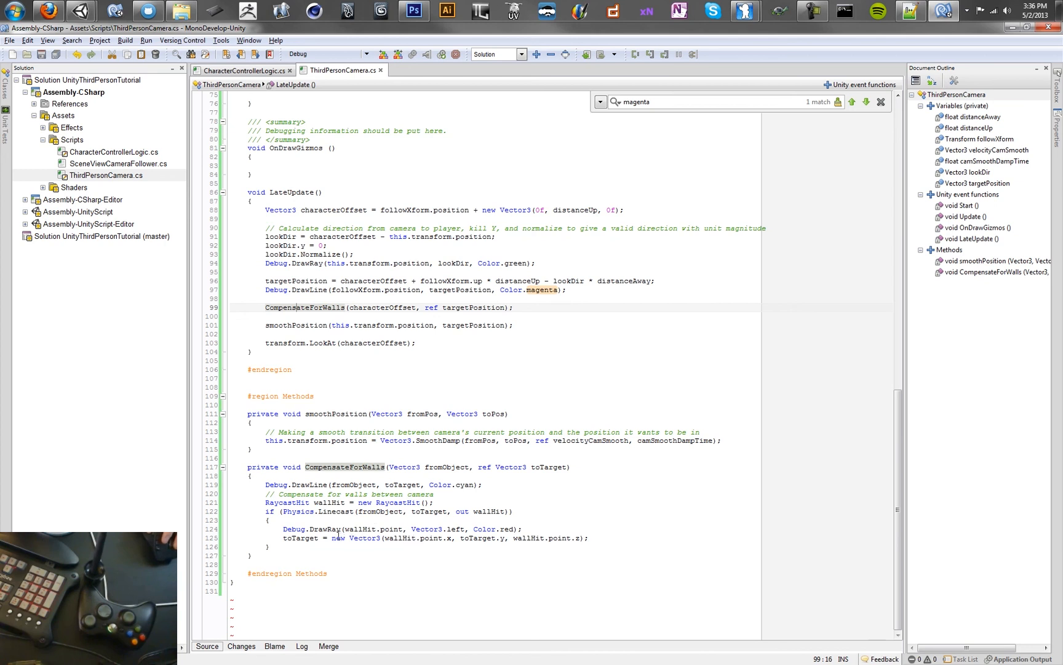
# - Back in Unity, select Main Camera to show its Third Person Camera settings
pyautogui.click(399, 538)
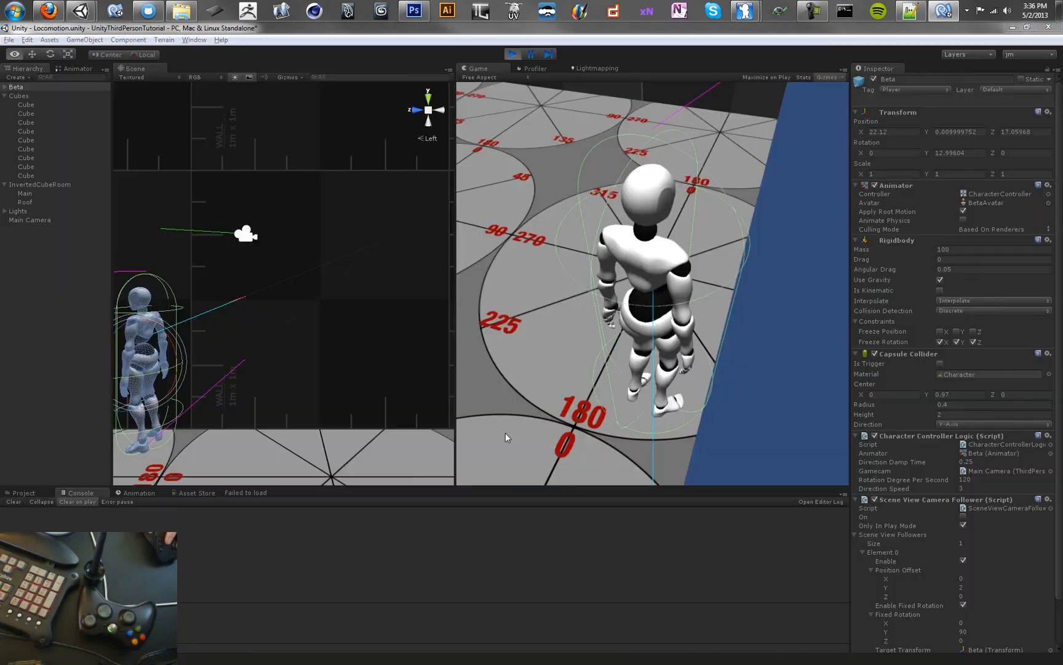
pyautogui.click(29, 220)
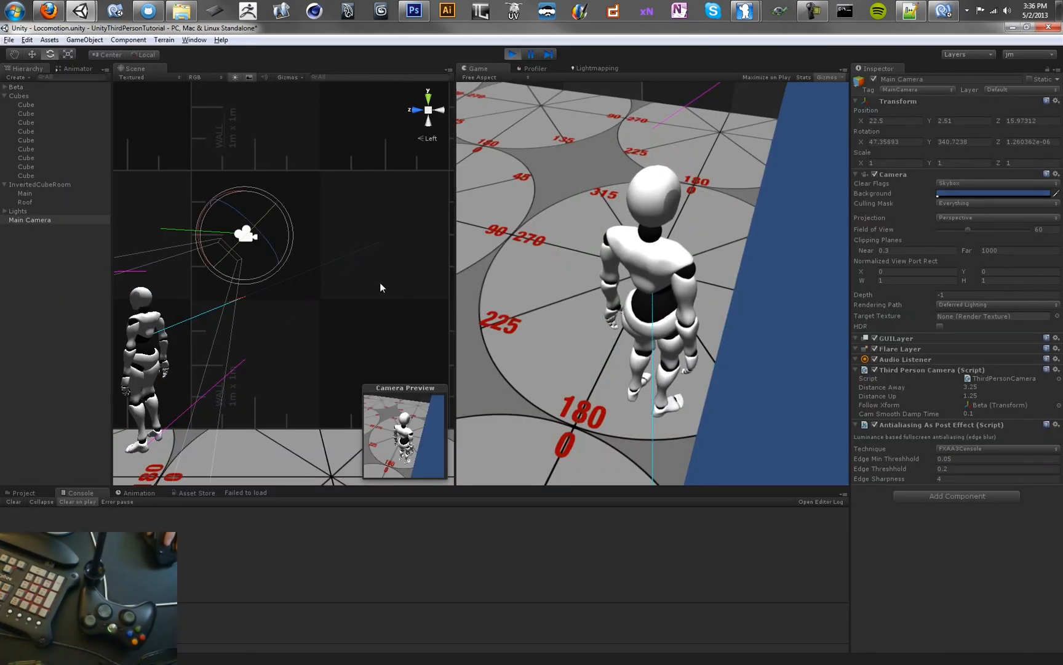